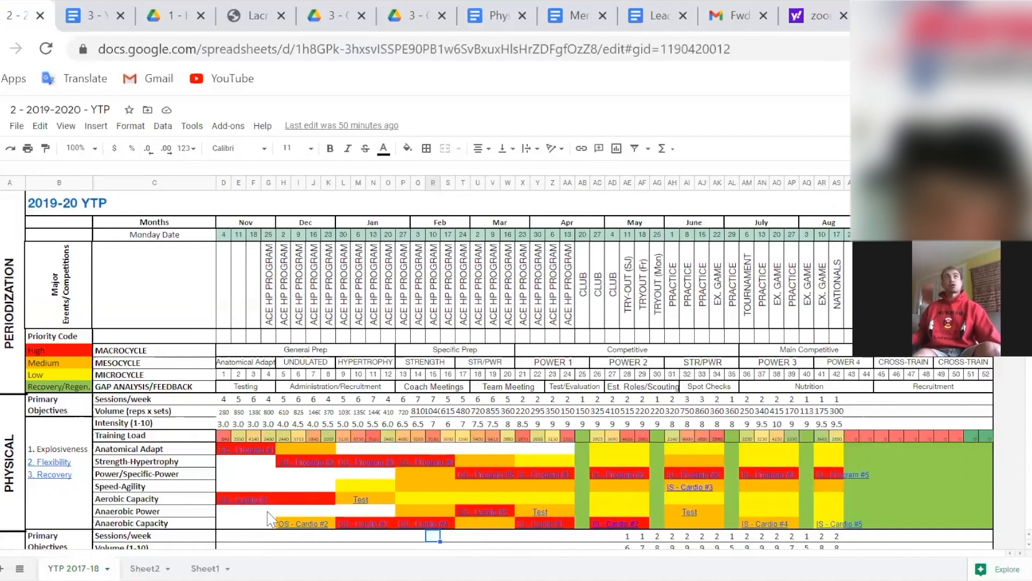
pyautogui.moveTo(230, 496)
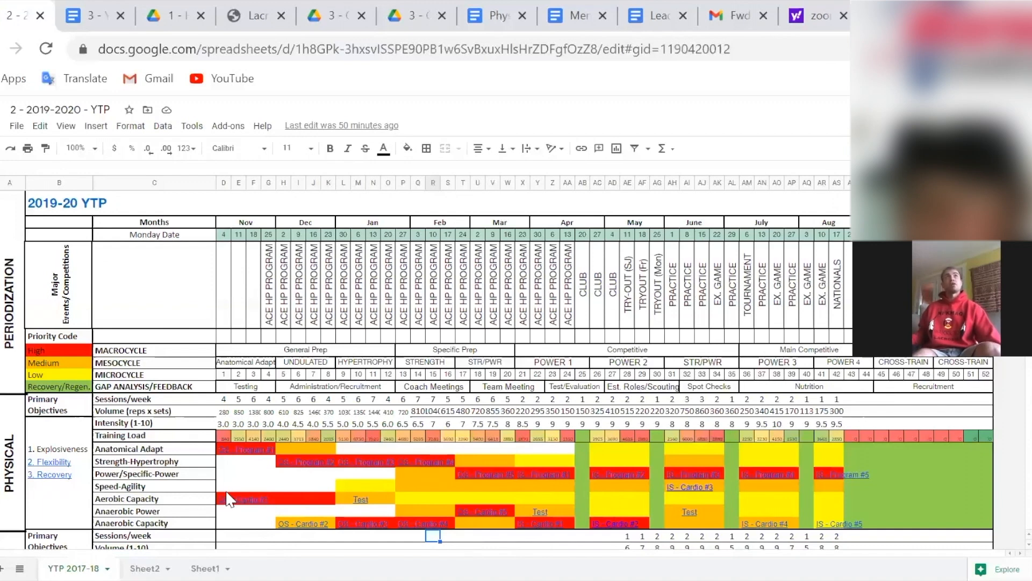
pyautogui.moveTo(236, 541)
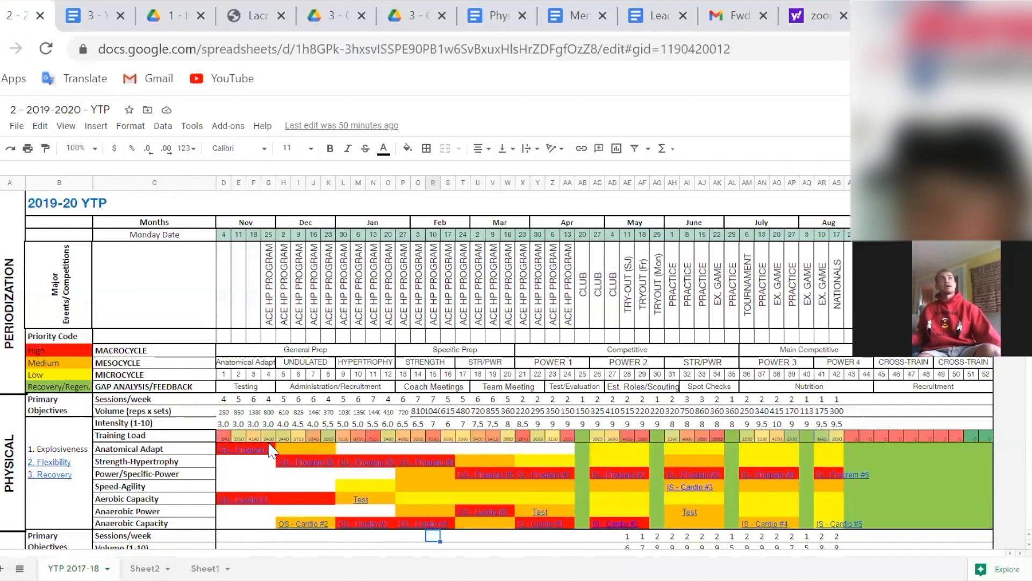
pyautogui.moveTo(267, 458)
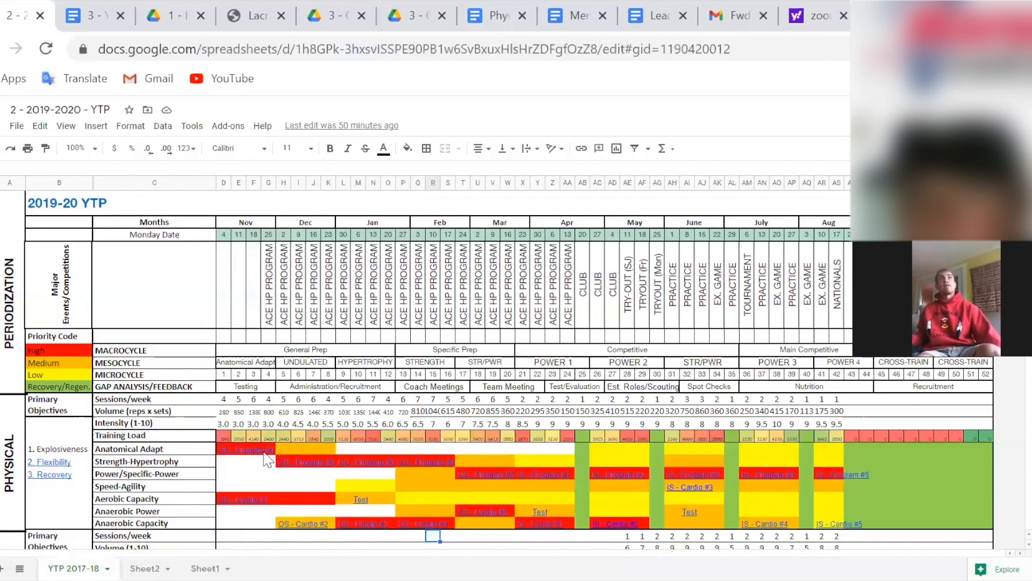
pyautogui.moveTo(336, 471)
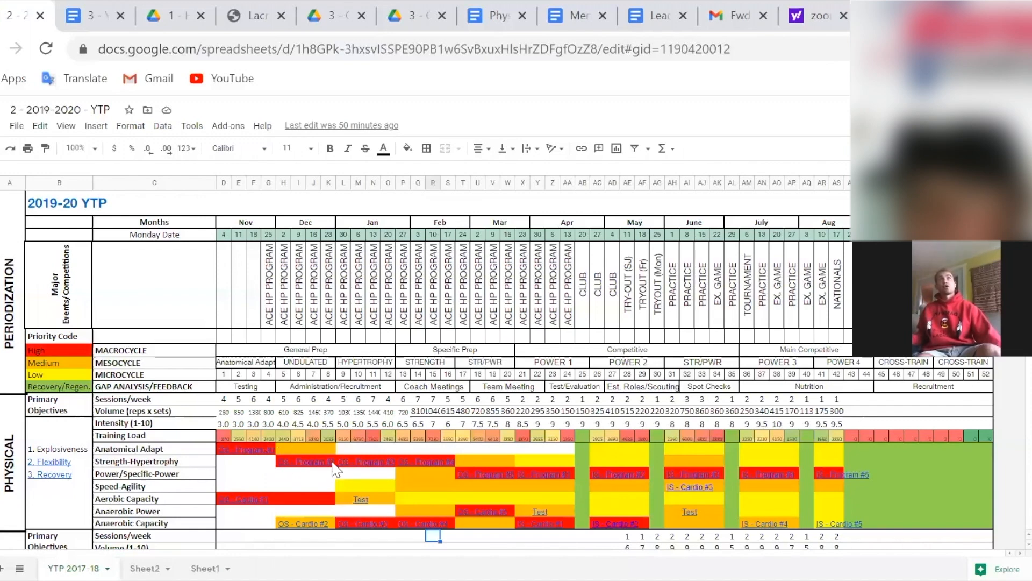
pyautogui.moveTo(273, 458)
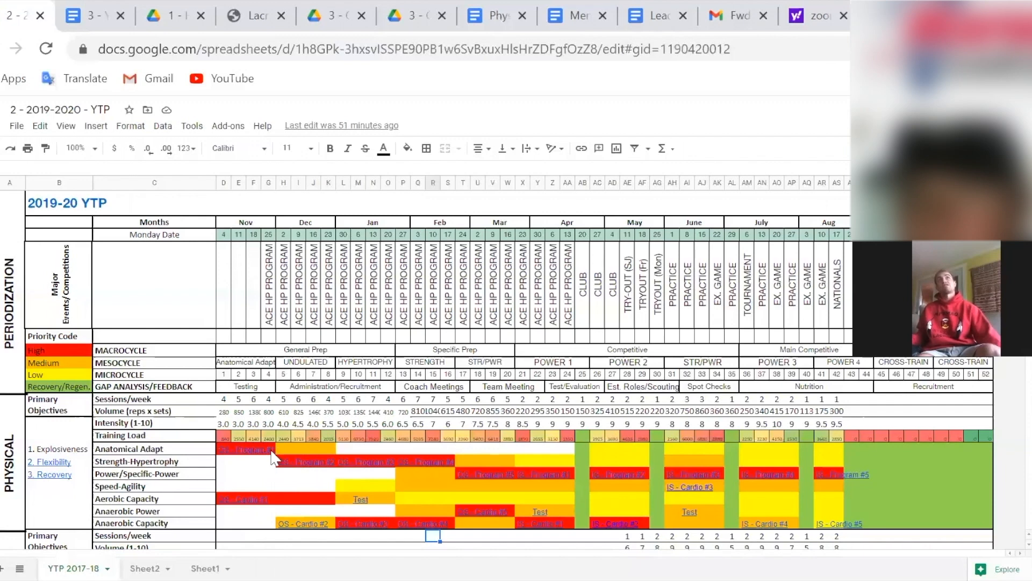
pyautogui.moveTo(313, 470)
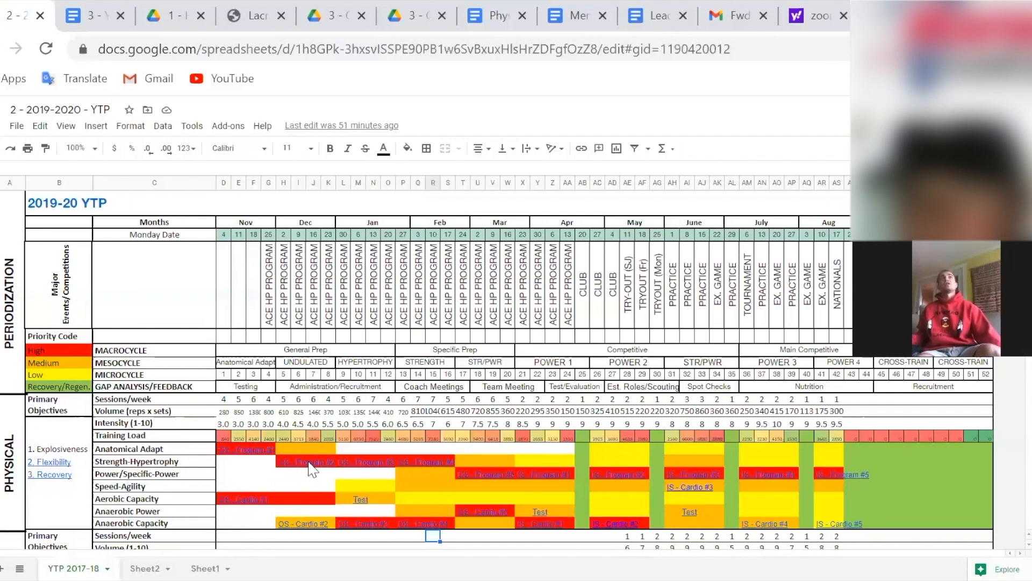
pyautogui.moveTo(341, 468)
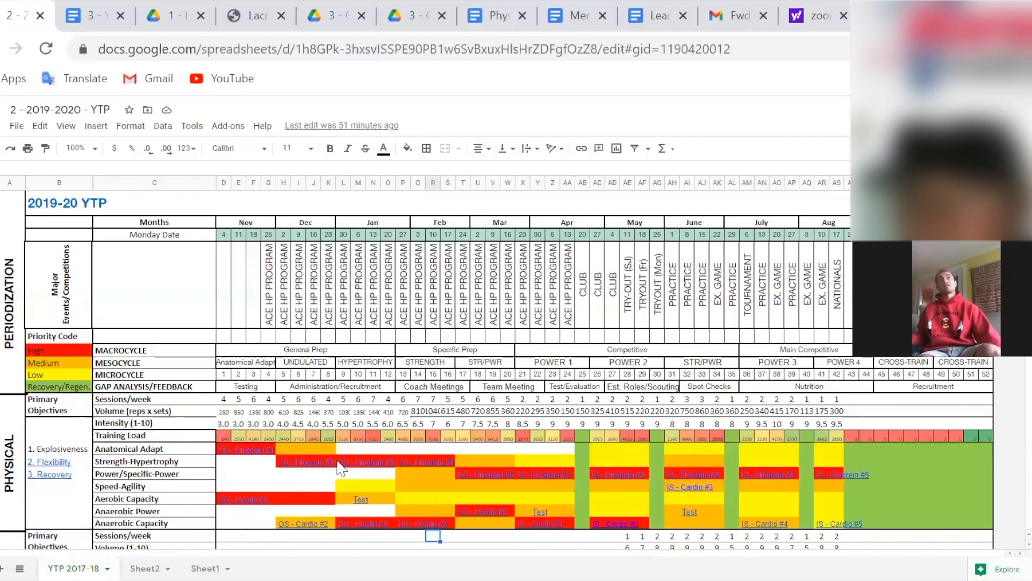